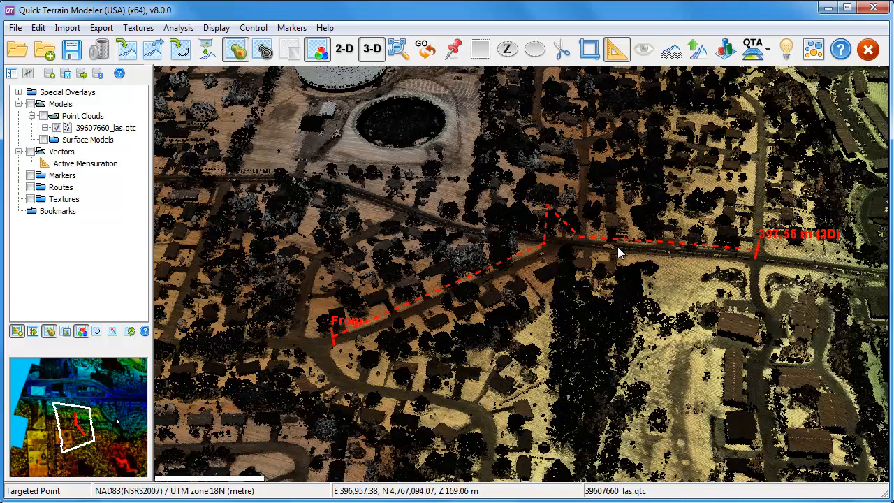
Edit the detour node at the top of the road-following measurement line.
right_click(546, 206)
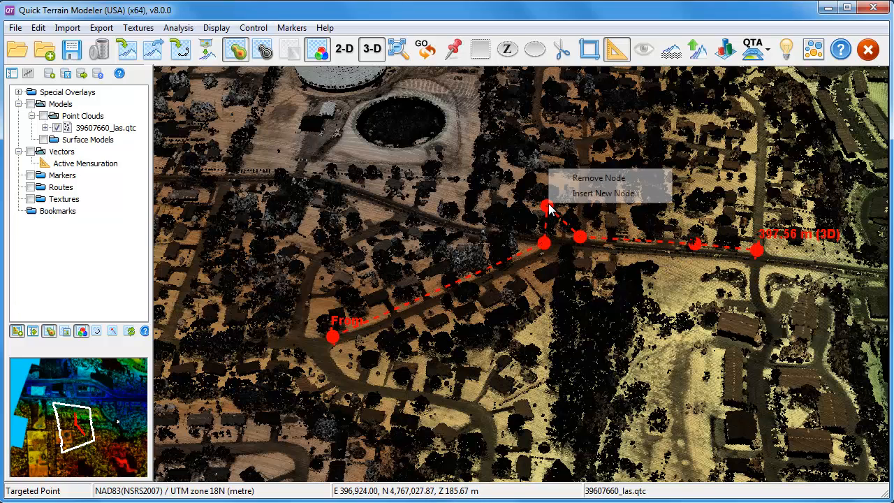
click(598, 177)
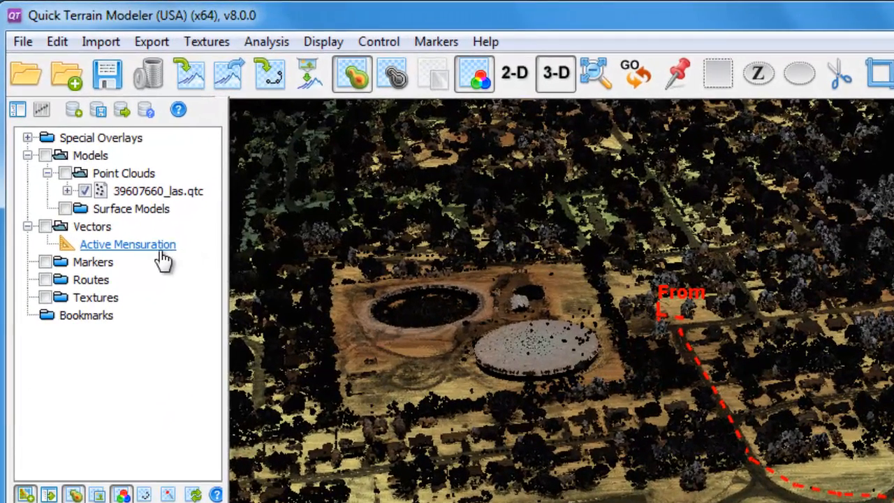
Create a QT Route from the Active Mensuration line in the tree.
right_click(128, 244)
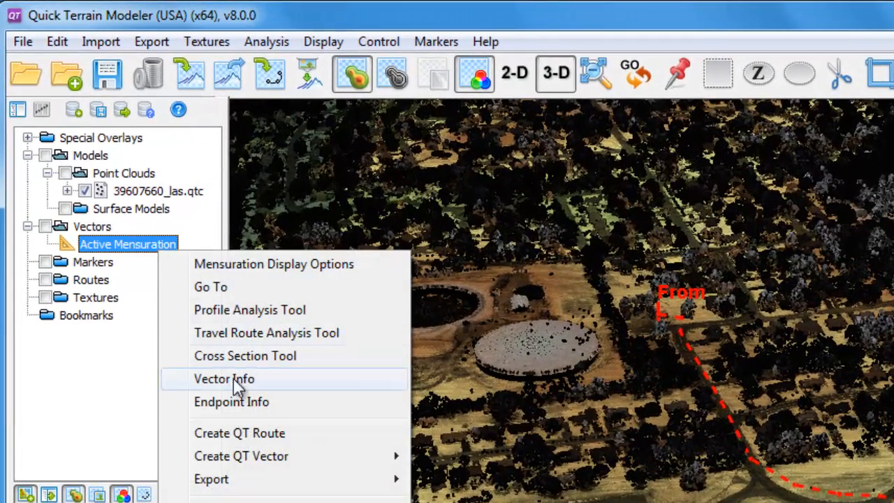
mouse_move(255, 437)
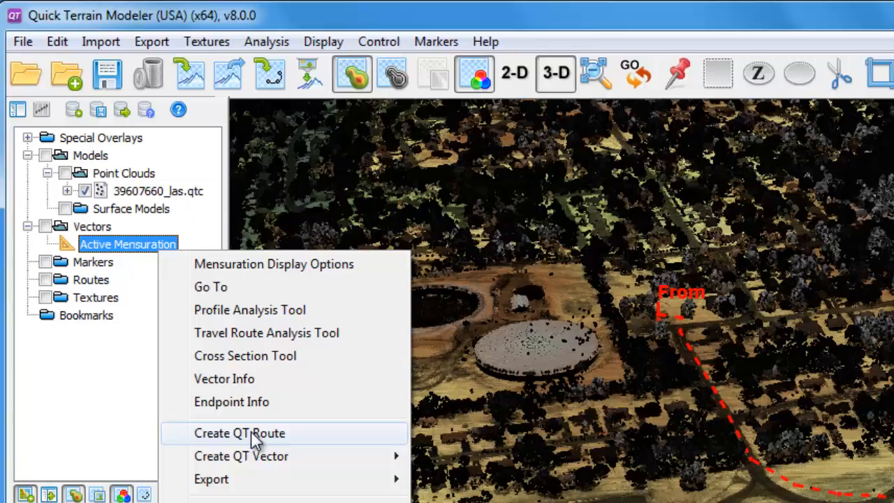
click(238, 433)
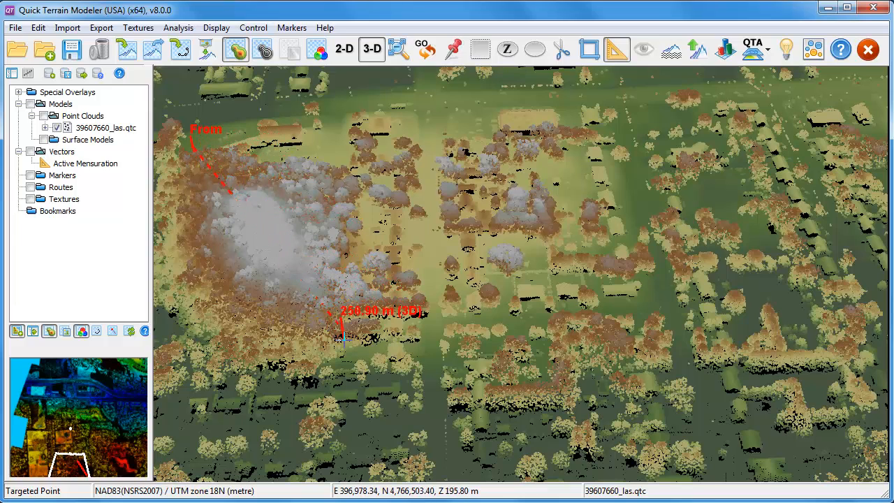
Open the Profile Analysis Tool along the line crossing the tree-covered area.
right_click(347, 346)
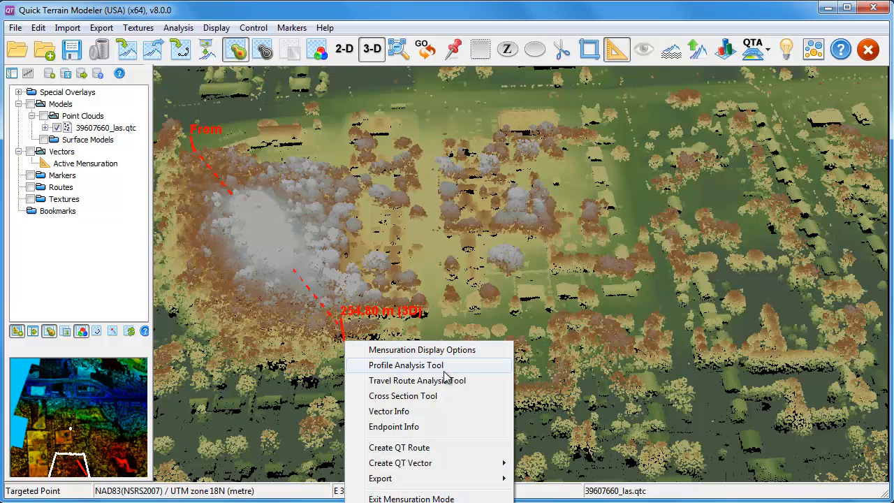
click(405, 364)
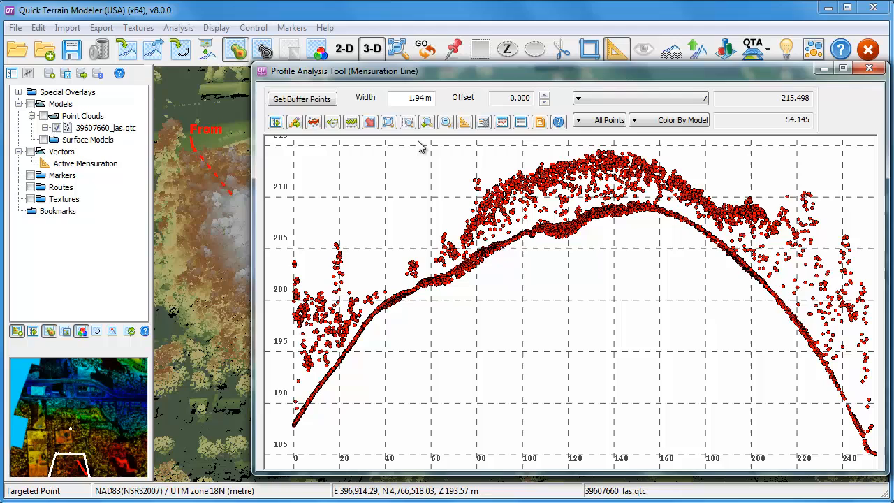
mouse_move(854, 216)
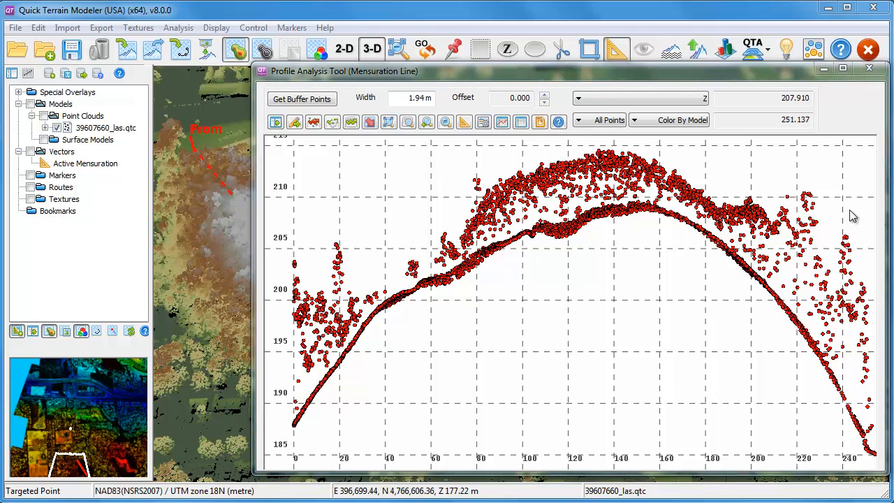
Plot Model: Intensity in the profile and reload buffer points at width 5.
click(638, 98)
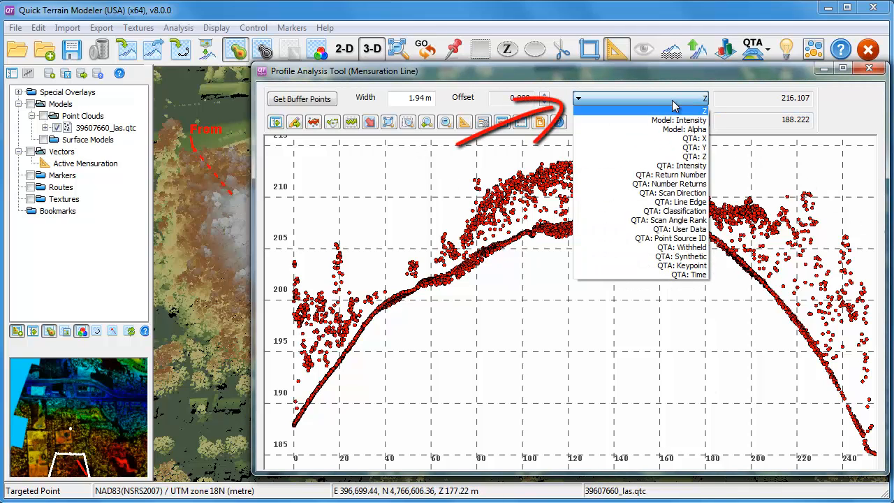
mouse_move(677, 120)
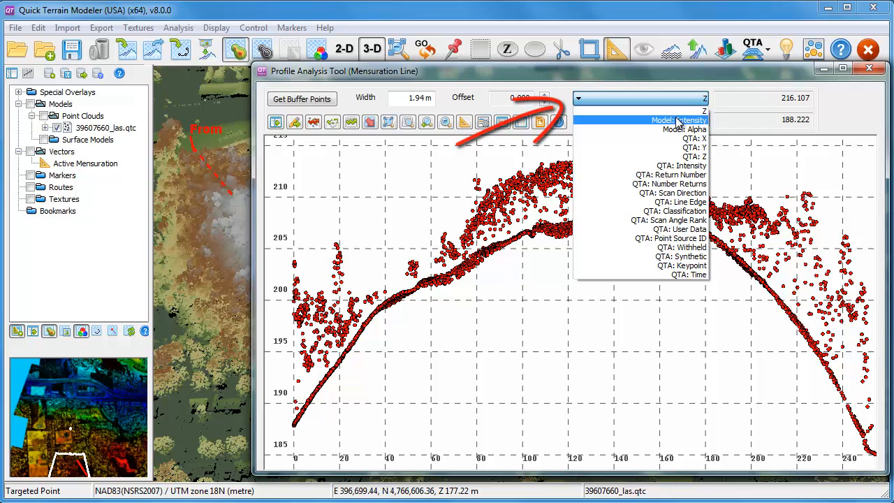
click(690, 119)
text(5)
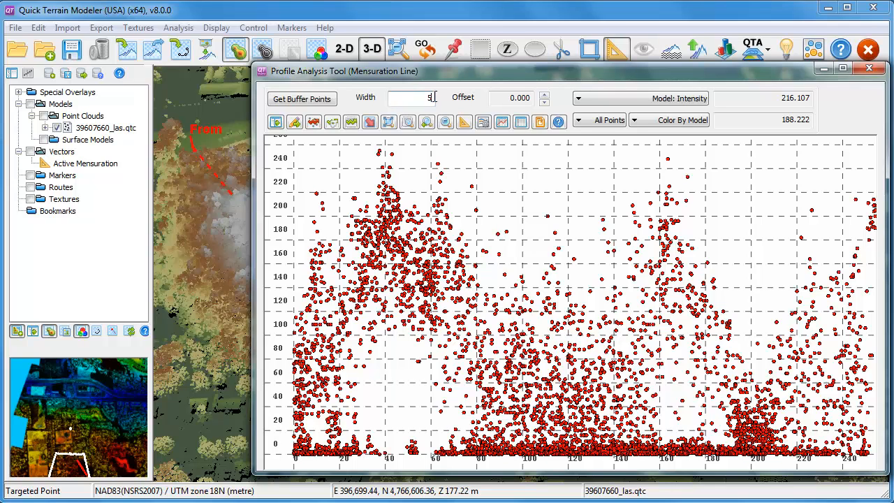
click(301, 98)
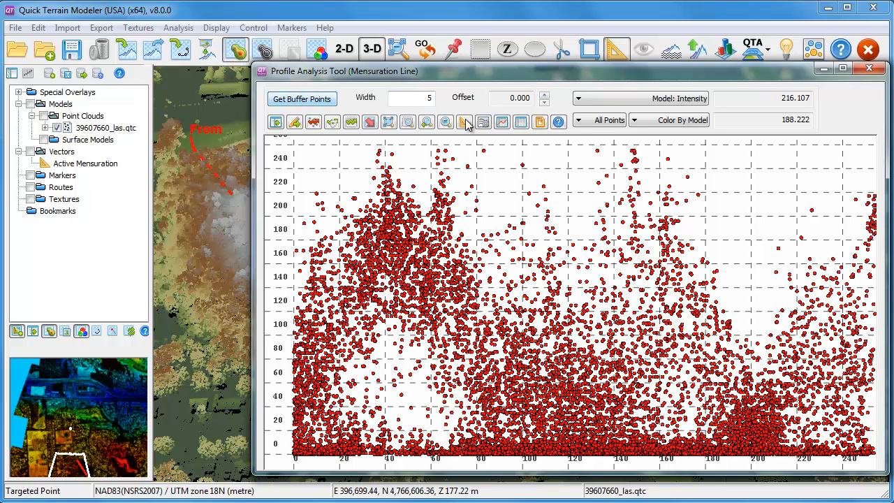
click(578, 97)
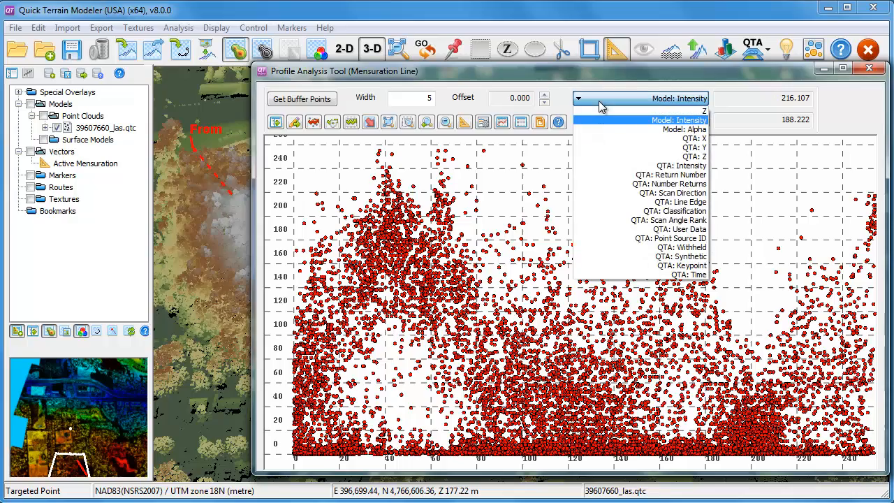
mouse_move(670, 182)
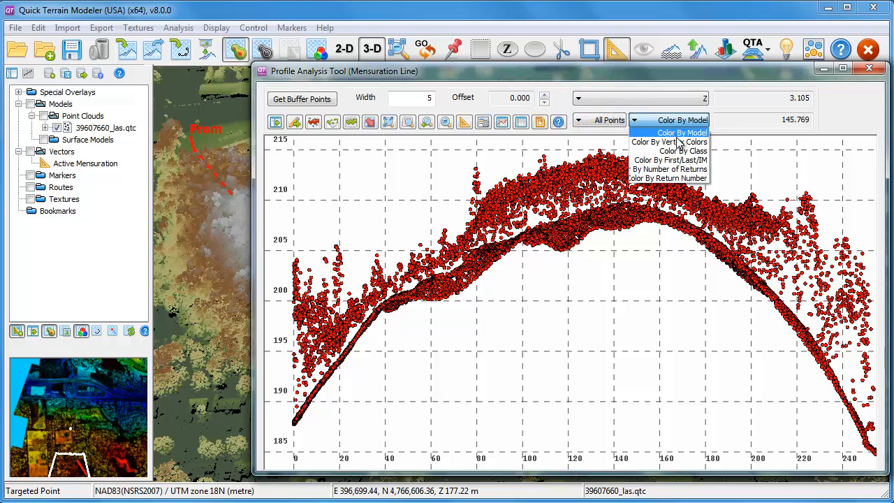
mouse_move(682, 151)
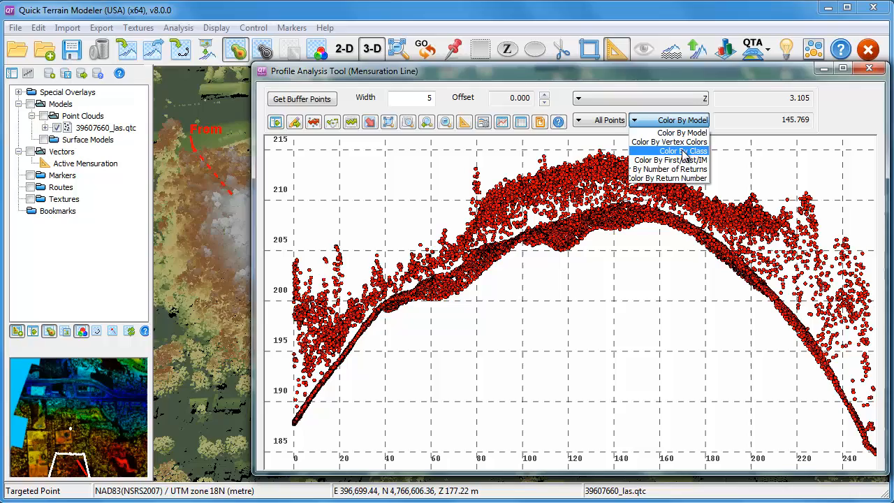
Colour the elevation profile points by class and outline the sampled area in 3D.
click(670, 151)
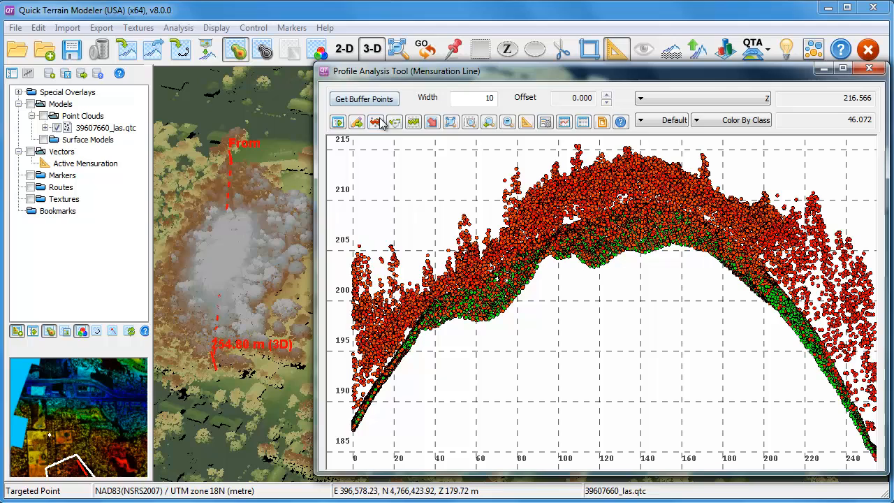
mouse_move(375, 122)
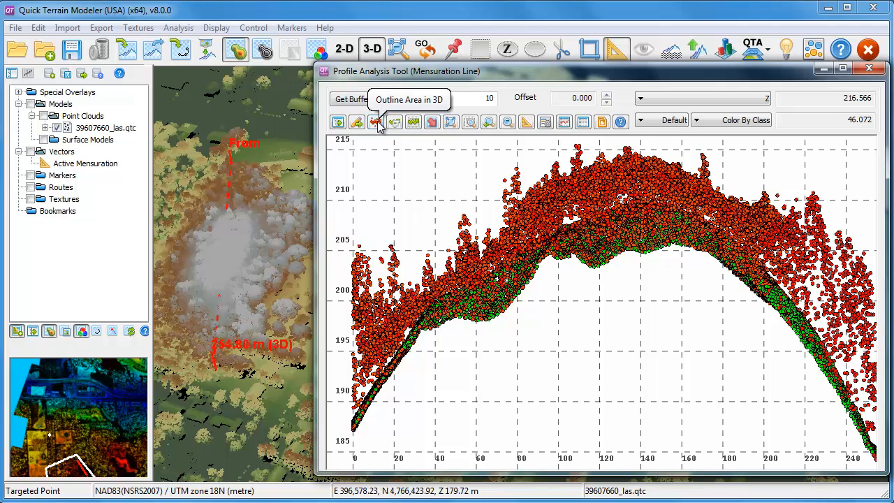
click(375, 122)
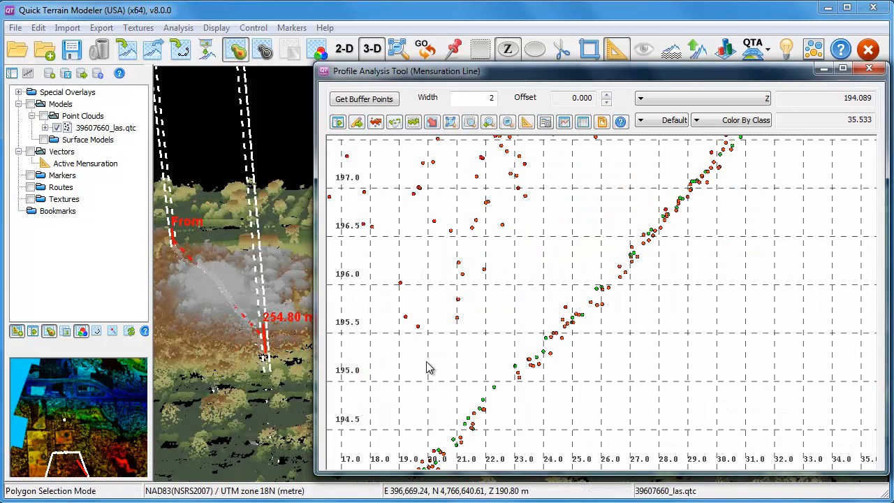
mouse_move(545, 219)
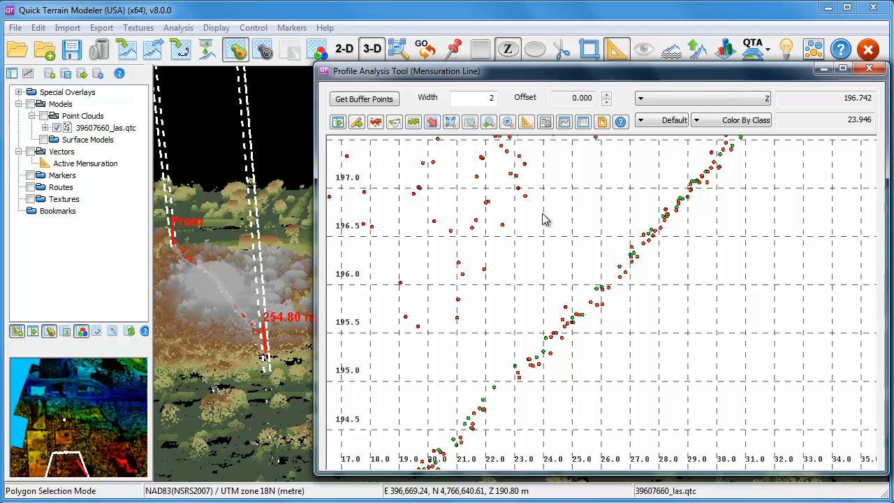
Polygon-select a cluster of profile points and set their classification.
click(356, 122)
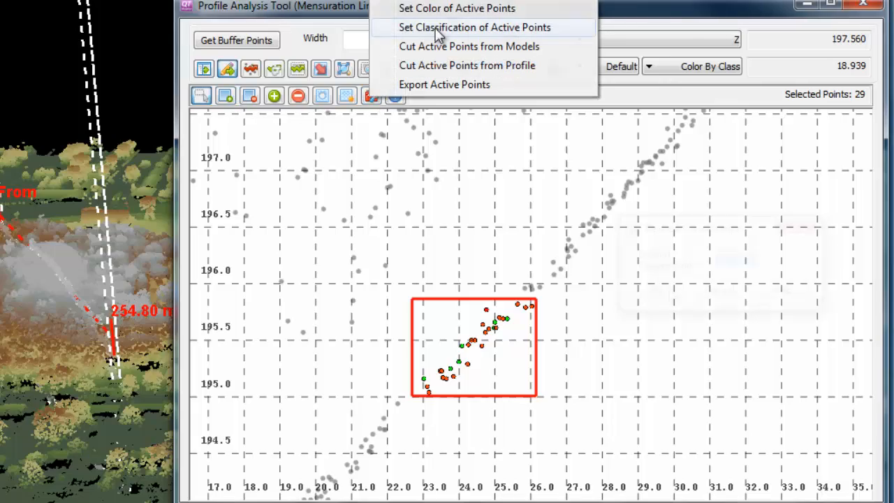
click(474, 27)
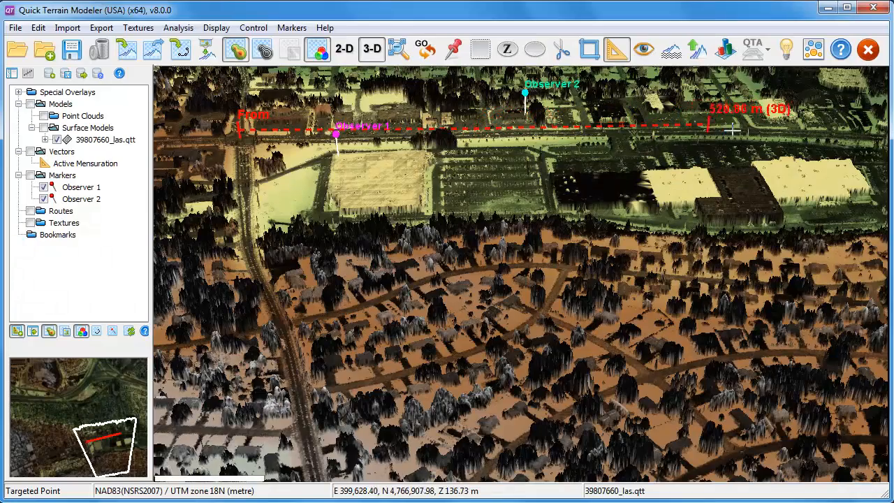
Run Travel Route Analysis on the line and slide the traveller back toward the start.
right_click(751, 129)
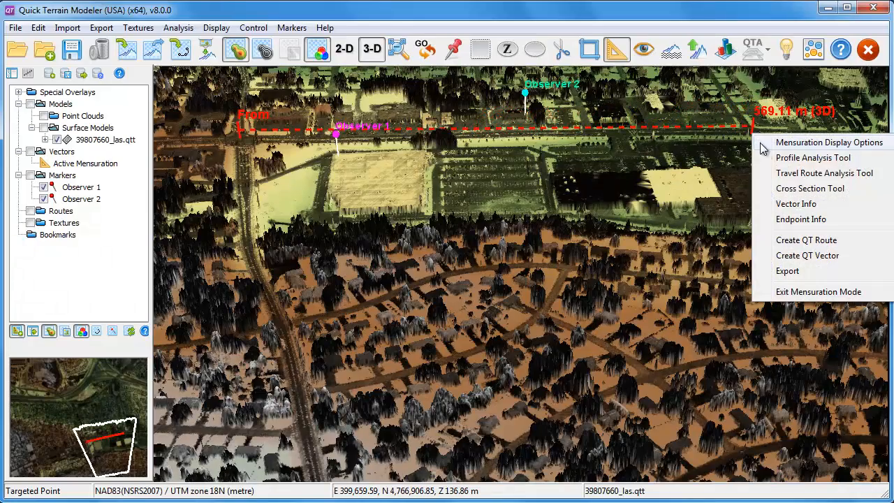
click(824, 173)
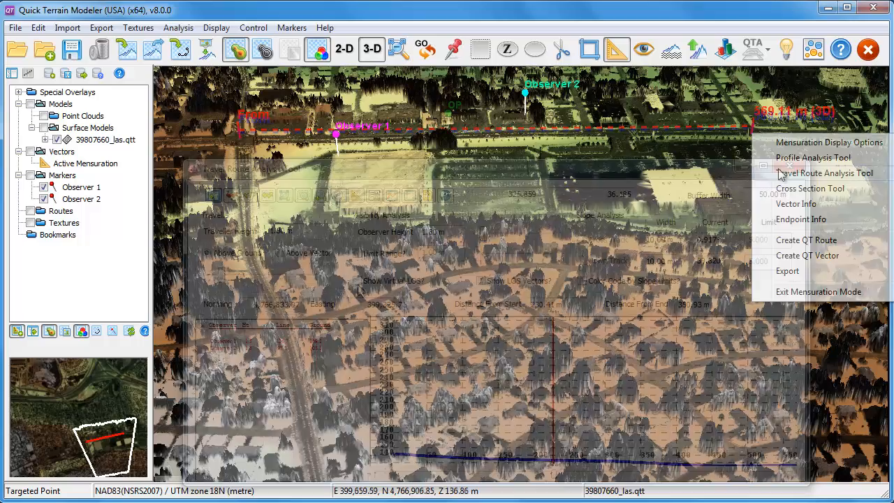
click(825, 173)
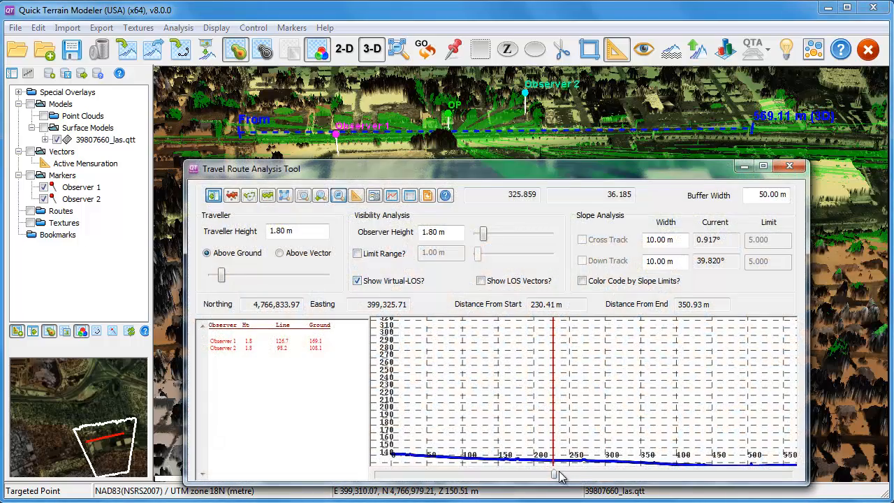
drag(559, 475, 506, 474)
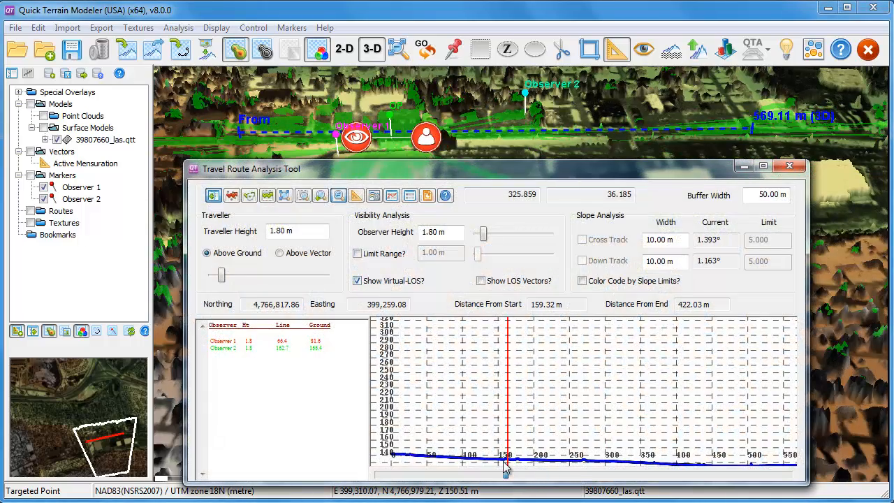
right_click(369, 229)
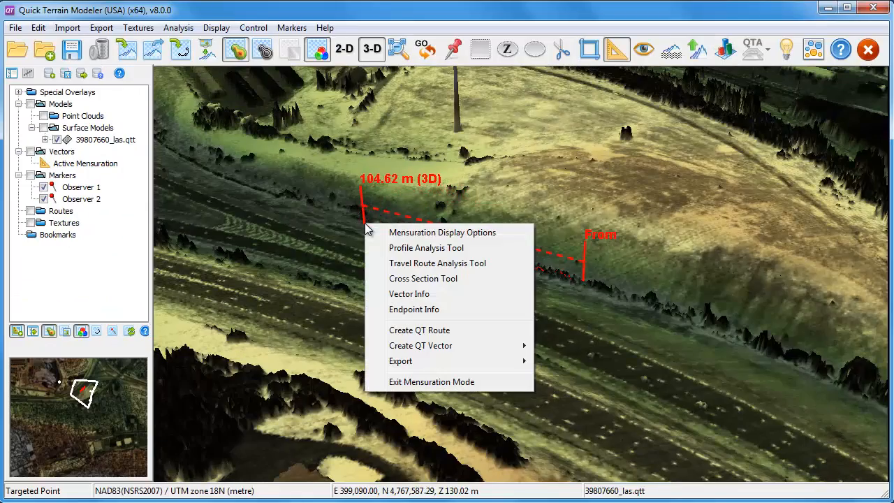
Apply the Cross Section Tool to the short line with width 5 and 1 profile.
click(423, 278)
text(1)
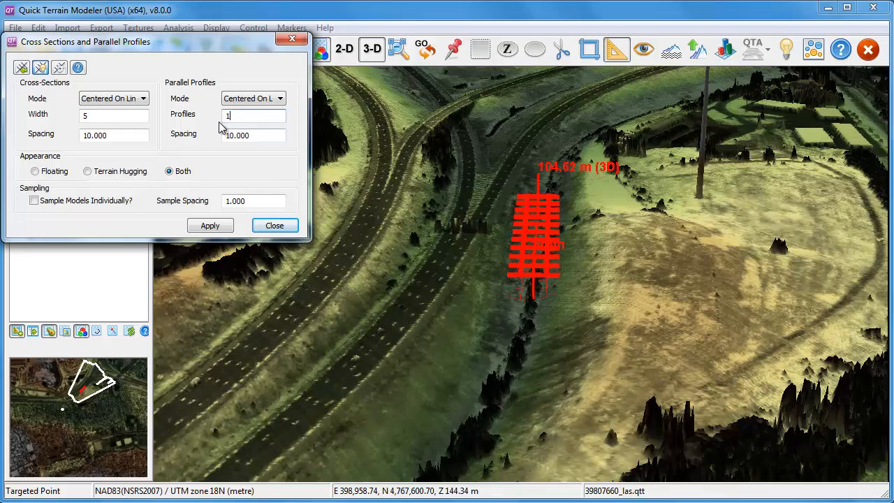
click(210, 225)
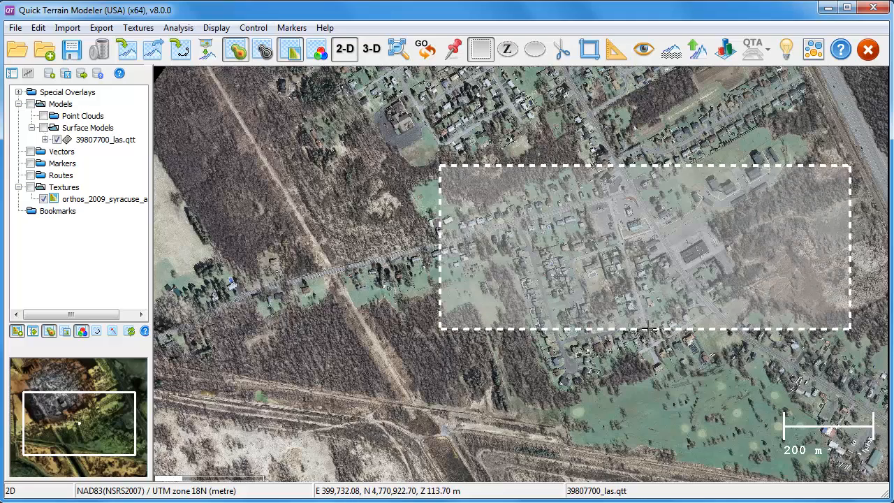
Start a Tiled KMZ Export of the outlined area and recalculate into six tiles.
click(101, 27)
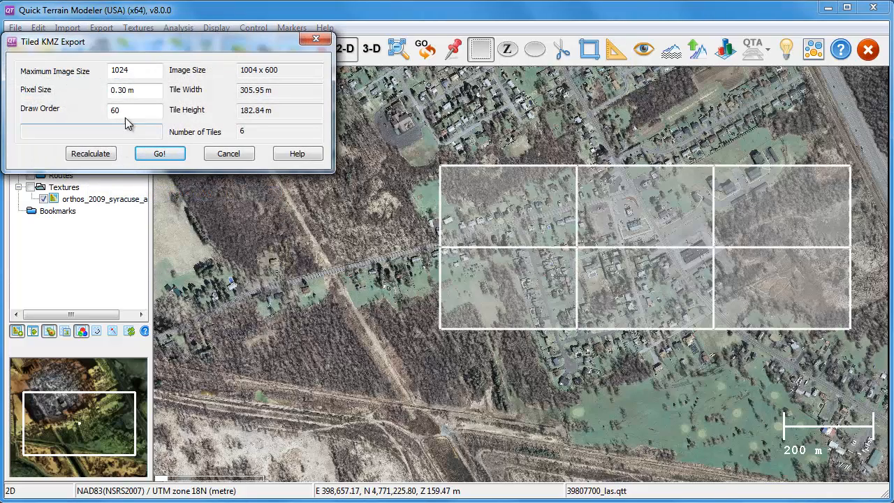
click(90, 152)
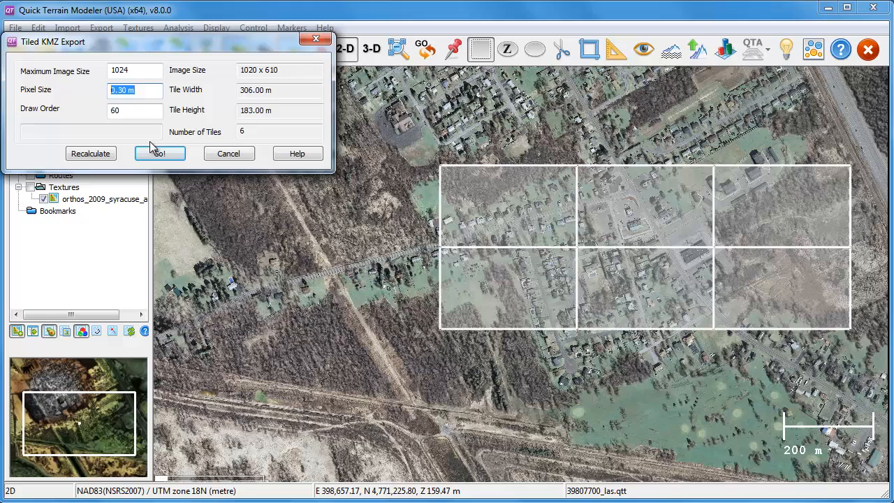